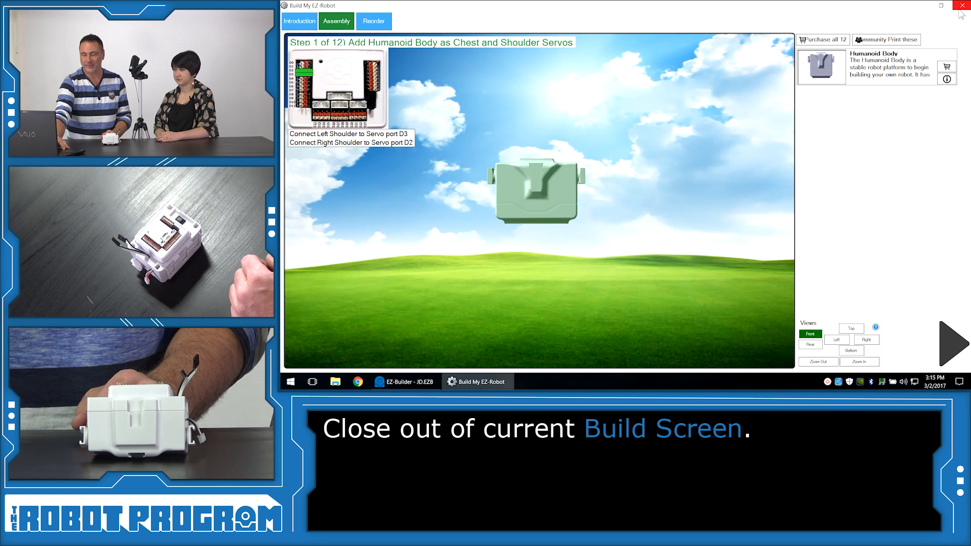
Step: Close the Build My EZ-Robot guide to return to the project workspace
click(964, 5)
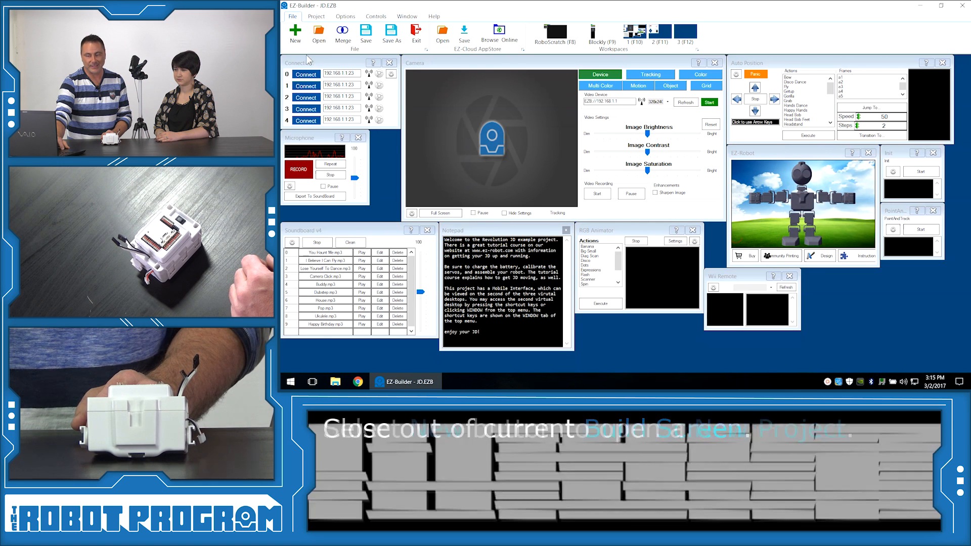
Step: Start a new blank project, confirming replacement of the open JD example
click(294, 33)
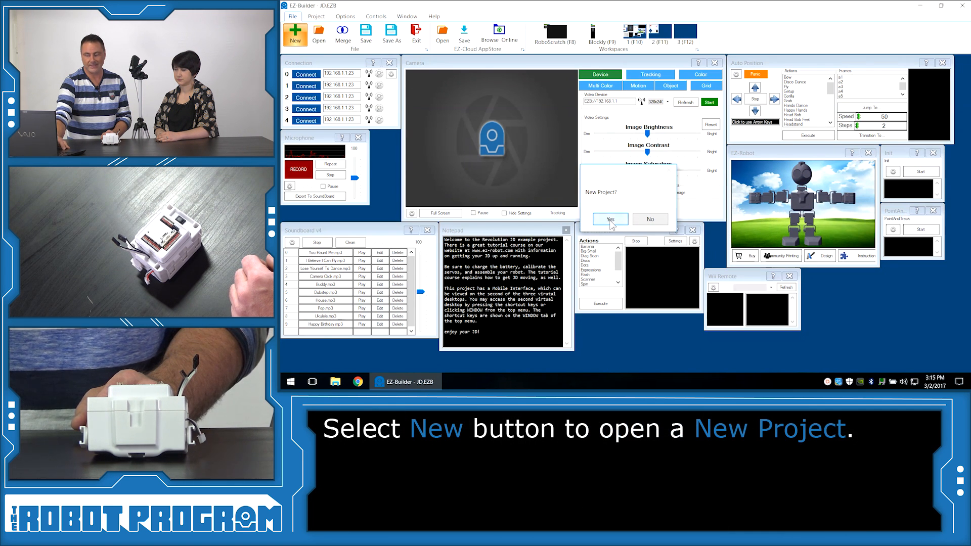
click(609, 219)
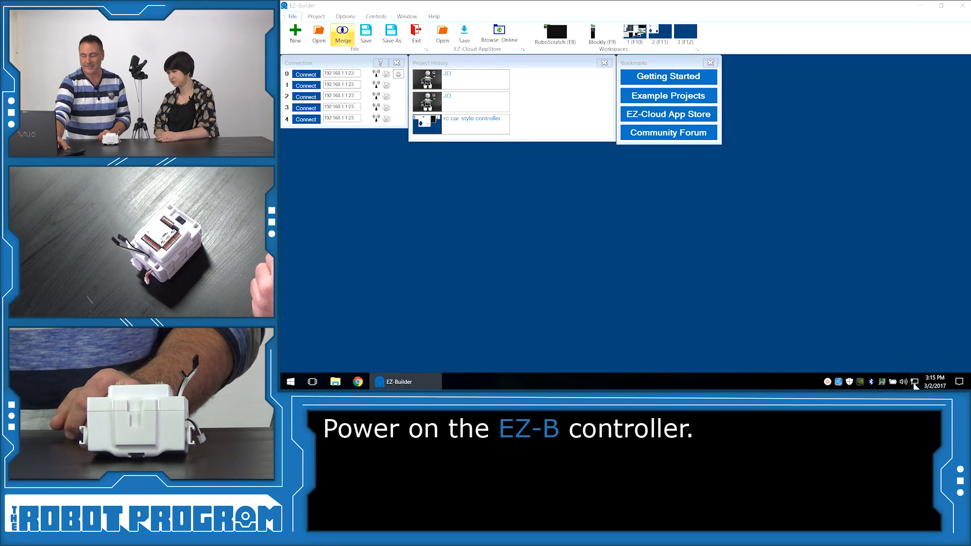
Step: Join the EZ-B v4 JD Wi-Fi network and connect EZ-Builder's connection 0 to the controller
click(904, 381)
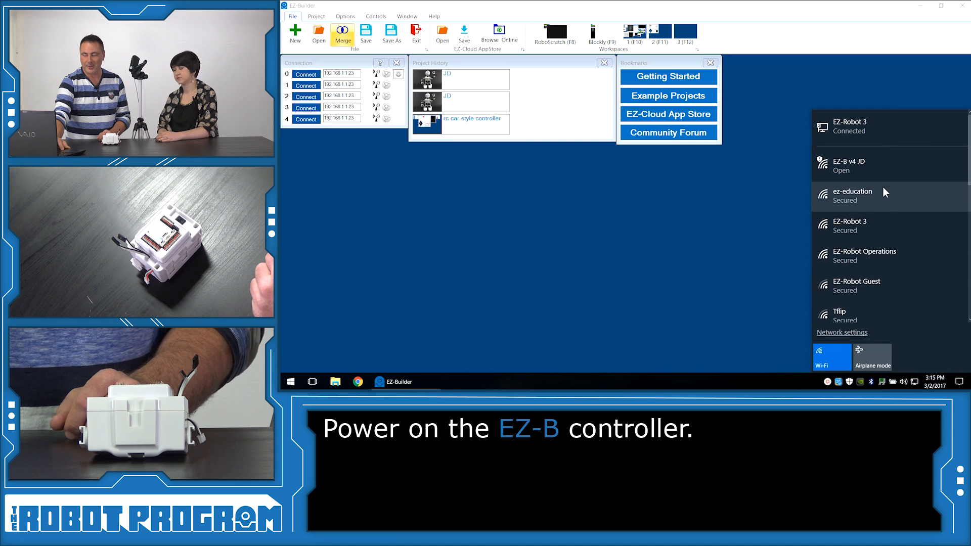
mouse_move(891, 171)
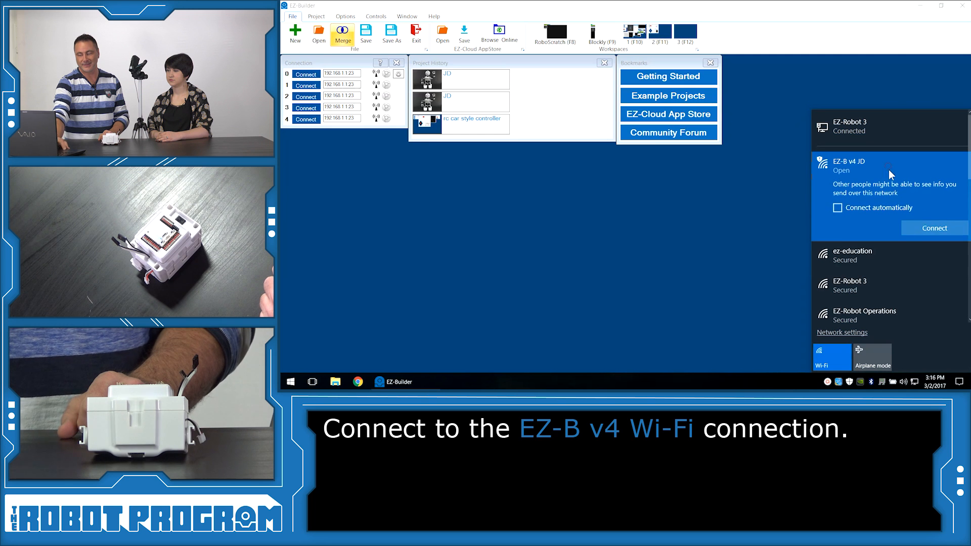
click(934, 228)
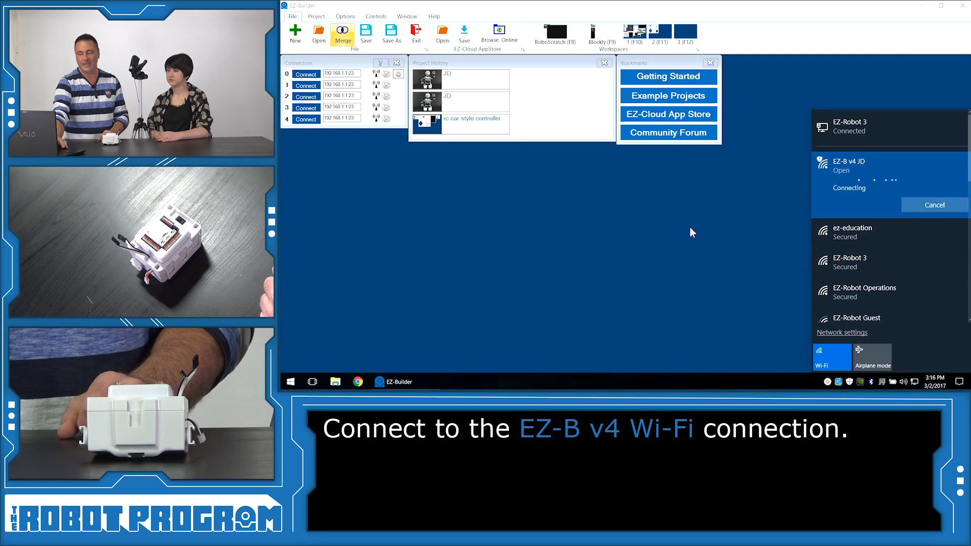
click(511, 213)
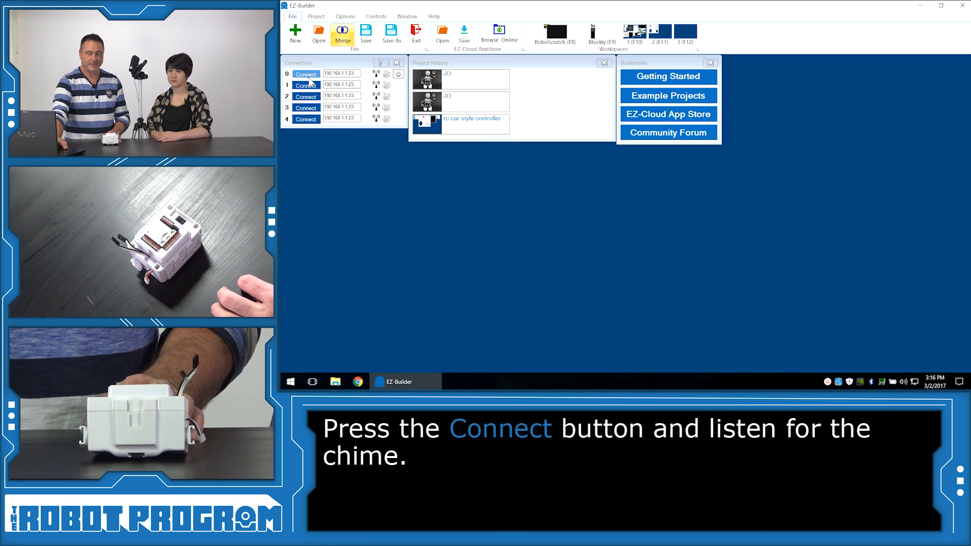
click(306, 74)
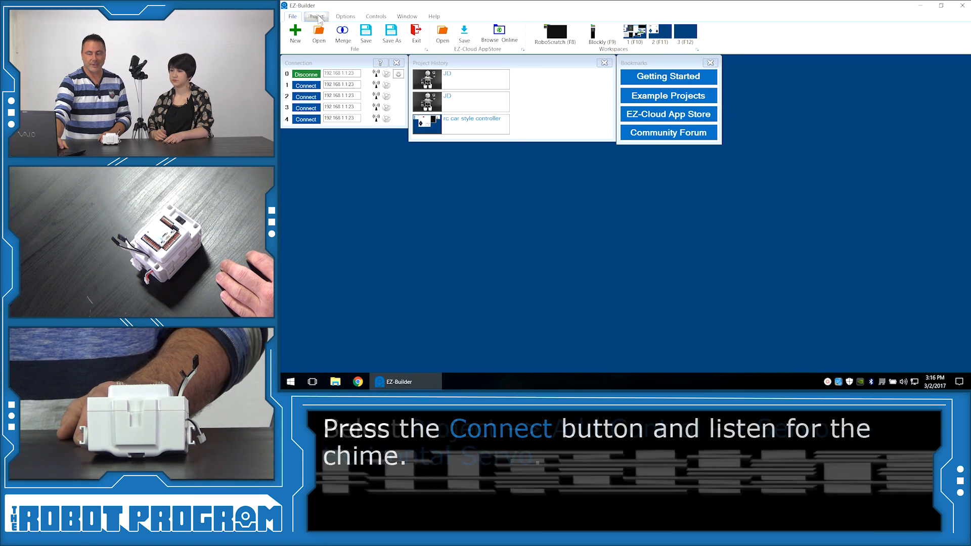
Step: Add a Horizontal Servo control from the Project Add Control Servo list
click(316, 16)
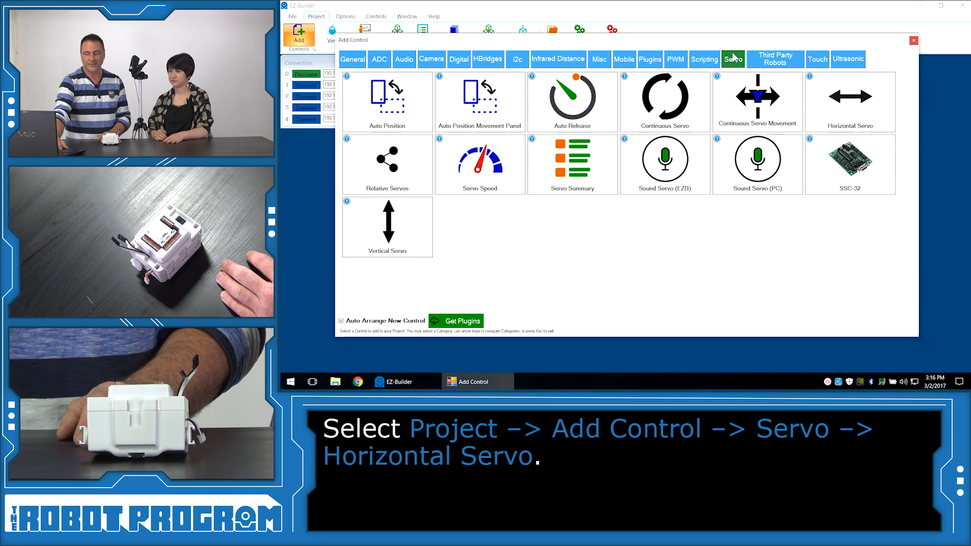
mouse_move(752, 87)
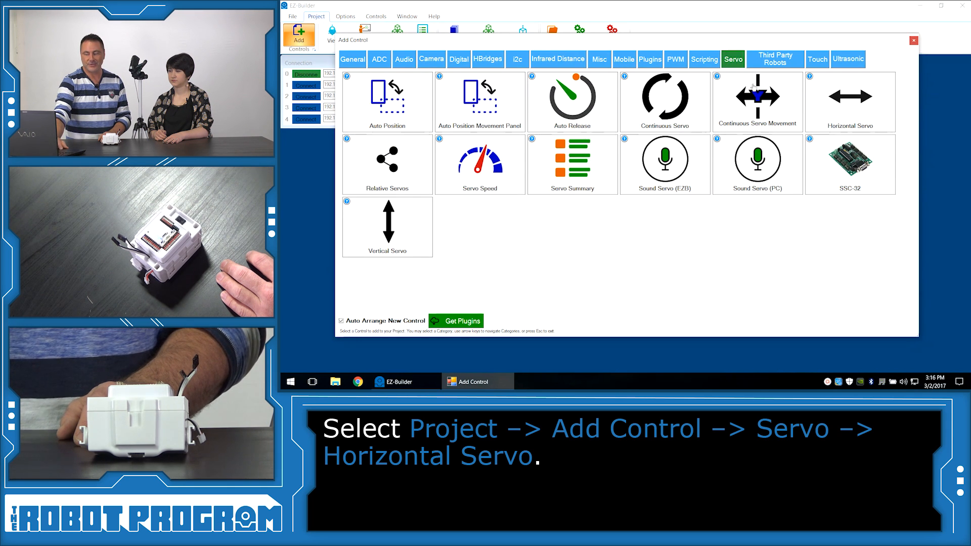
click(849, 96)
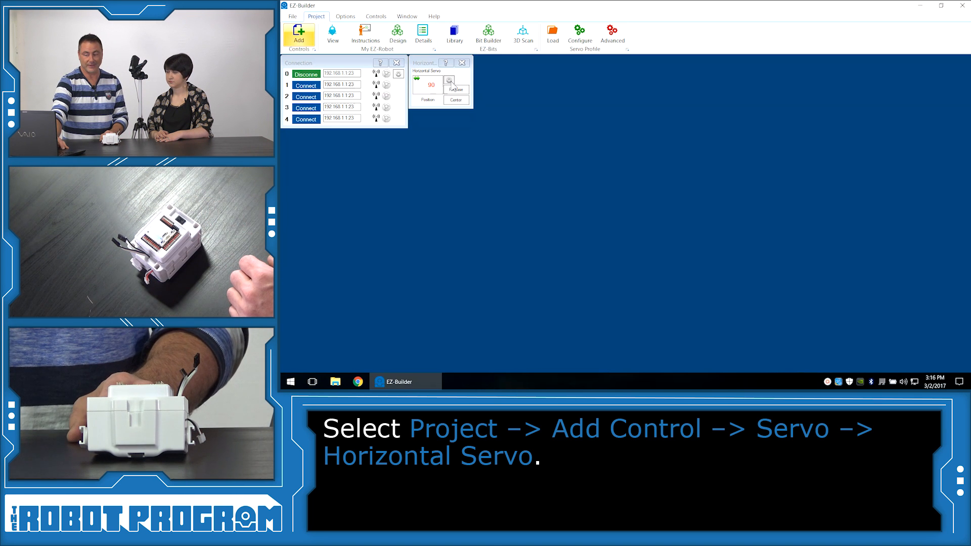
Step: Bring up the Horizontal Servo settings to assign port D2 and test the shoulder servo
click(448, 80)
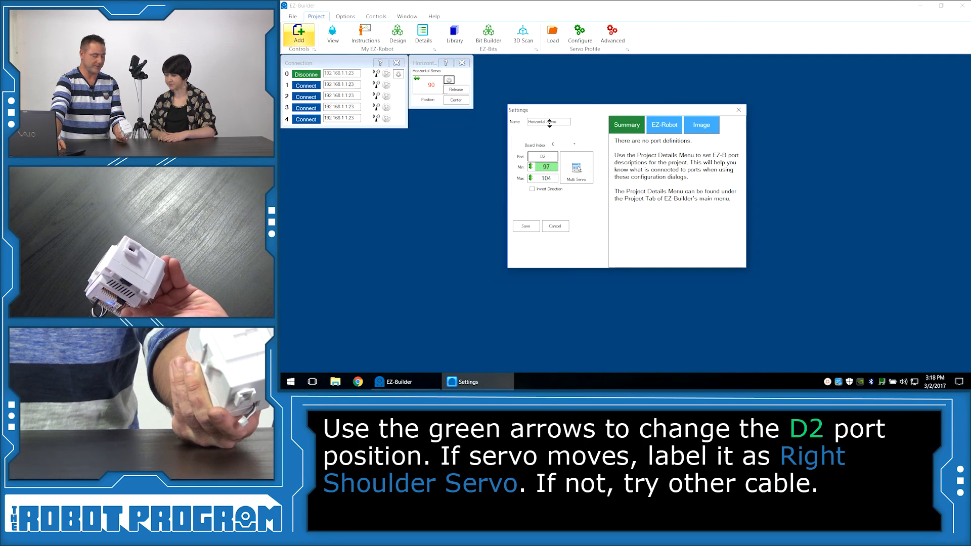
Step: Nudge the D2 servo, switch the port to D3 and move that servo to a new position
click(531, 169)
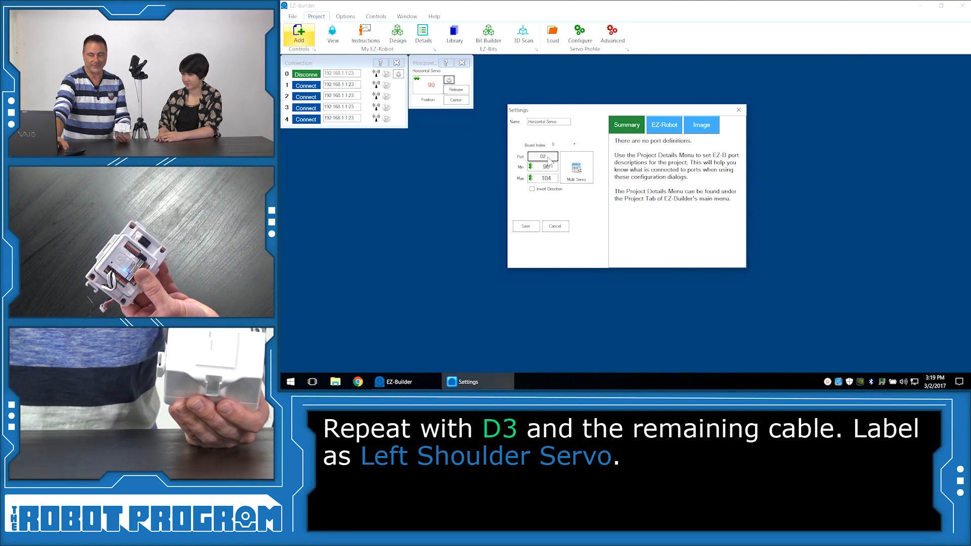
click(544, 156)
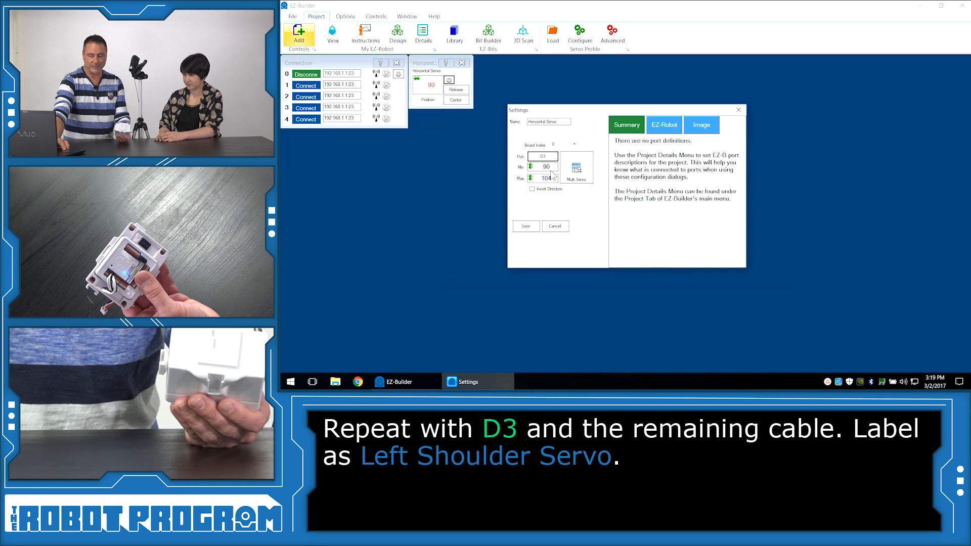
click(553, 169)
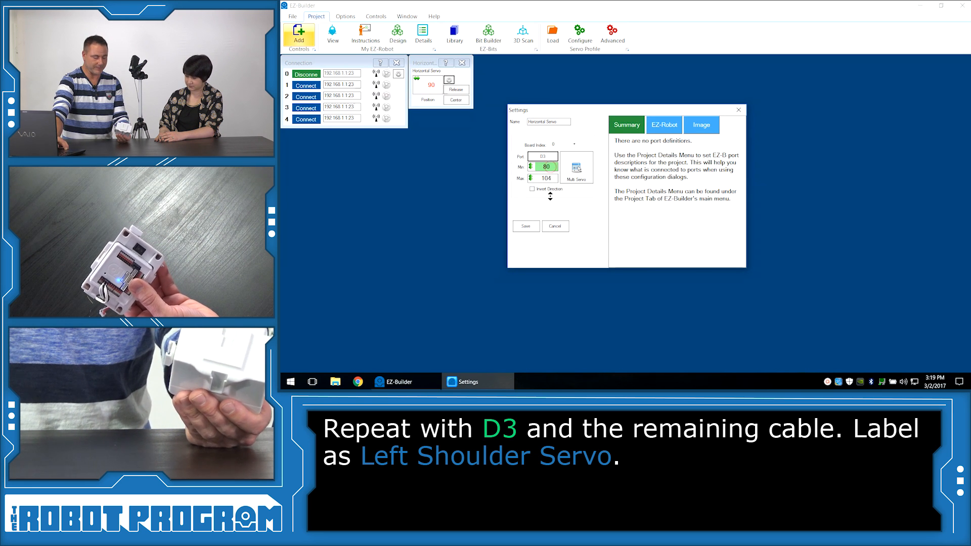